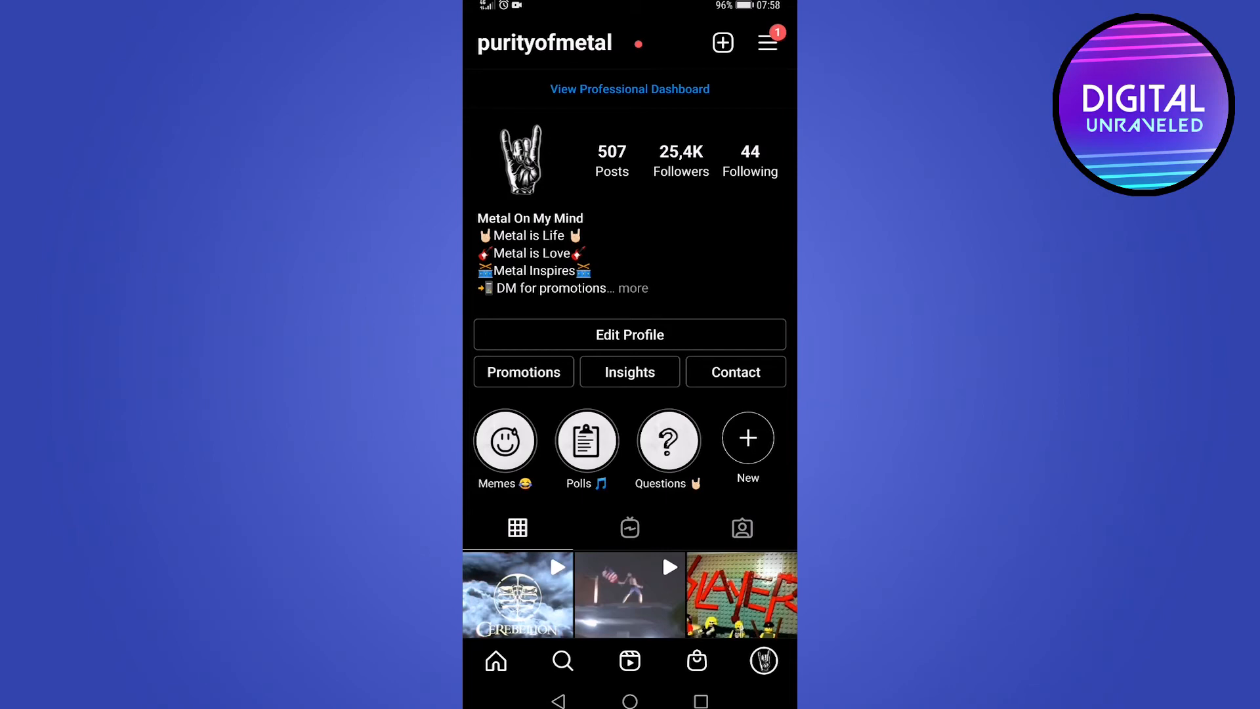
Find Instagram from the Play Store's recent 'instagram' search, confirm it's installed, and open it
click(544, 43)
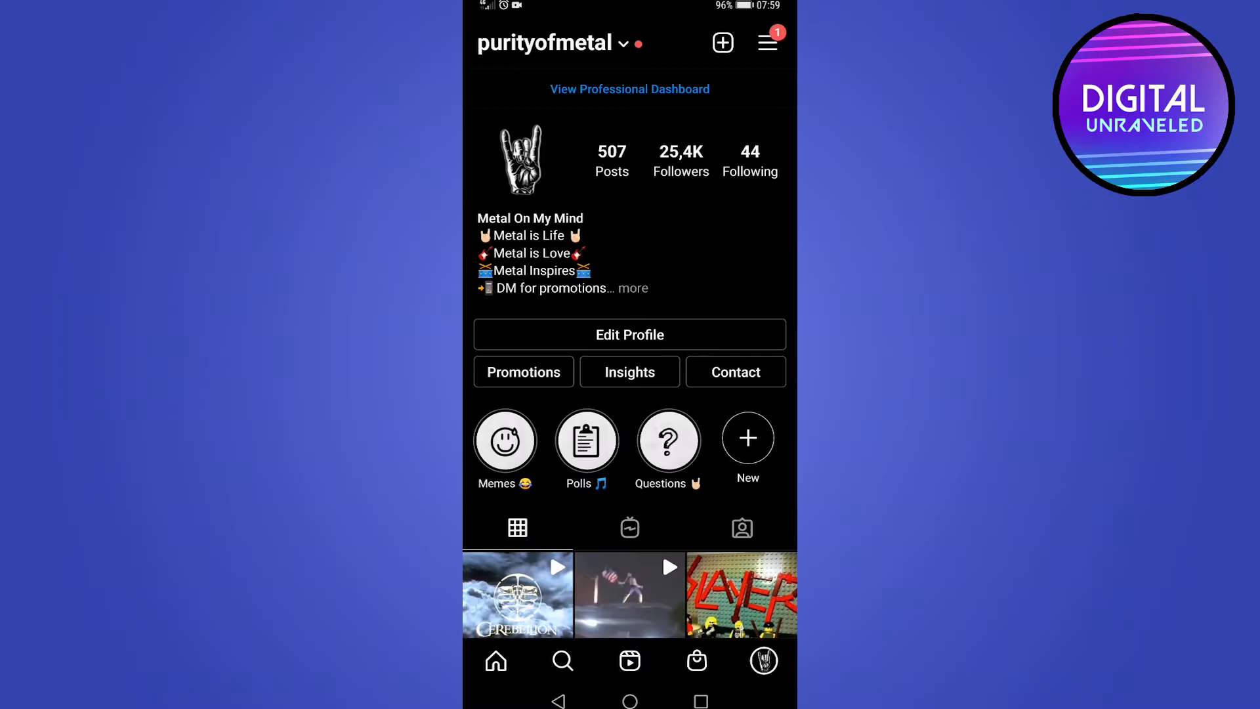
scroll(down, 3)
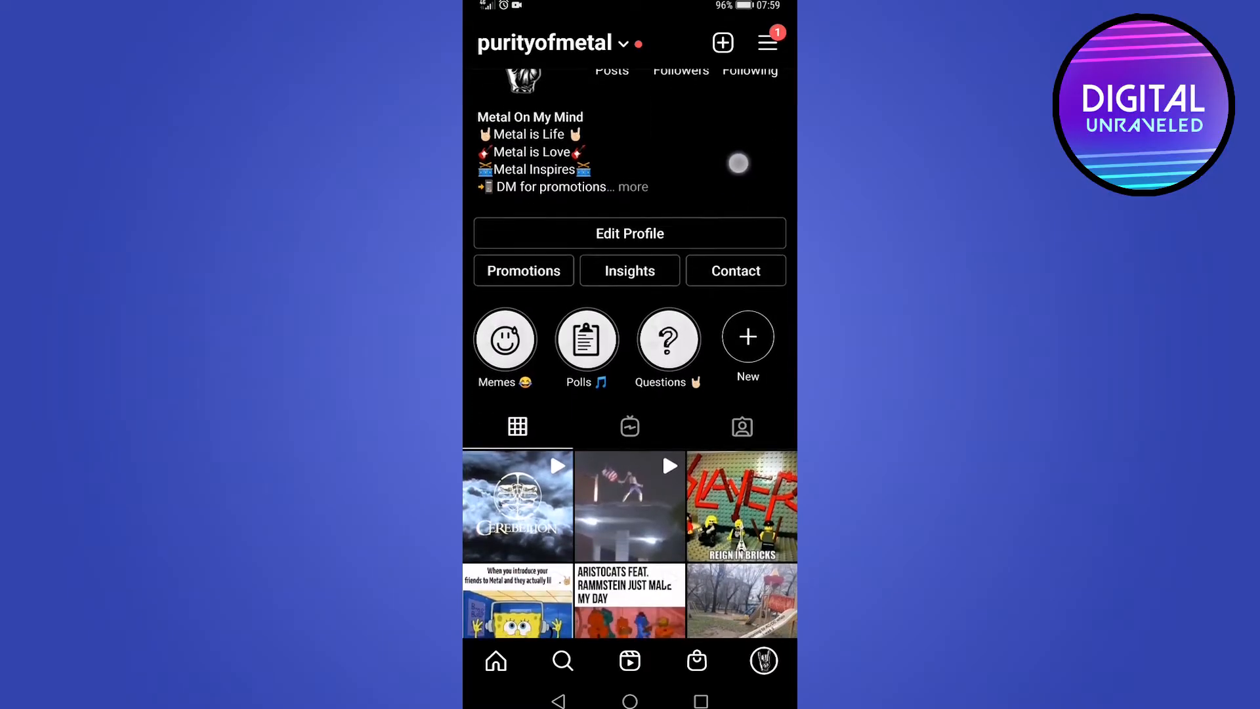
scroll(up, 3)
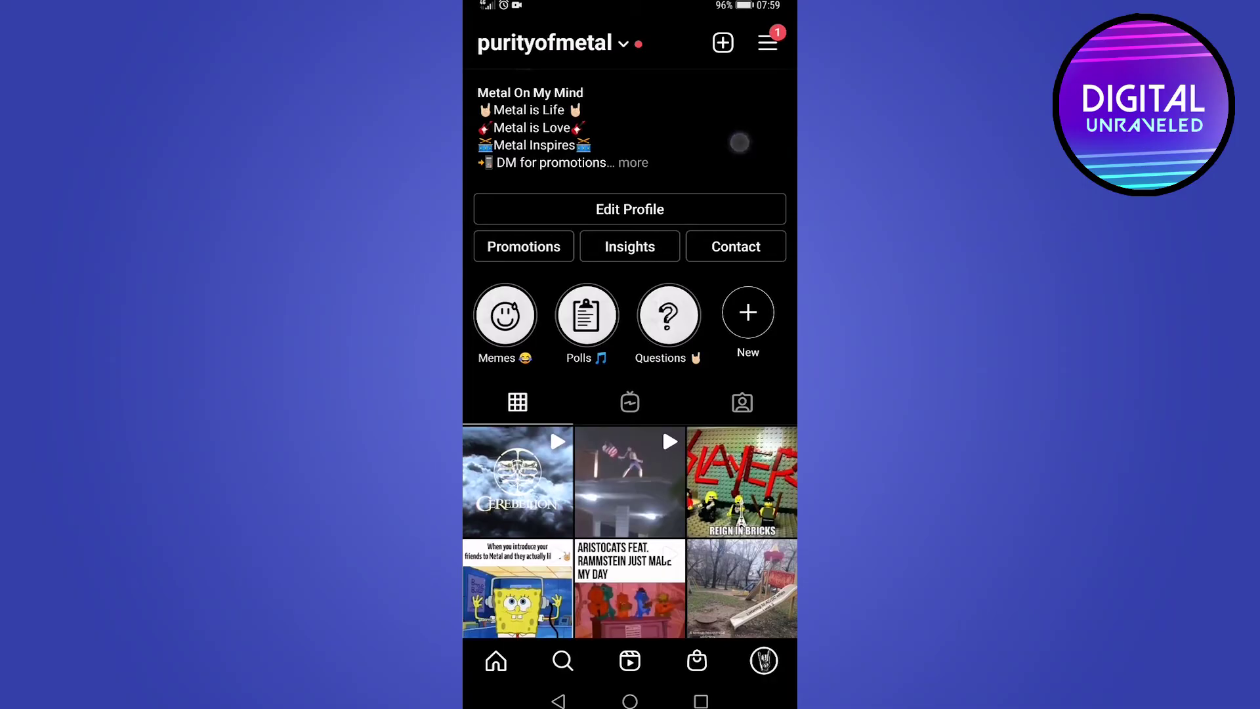
click(630, 480)
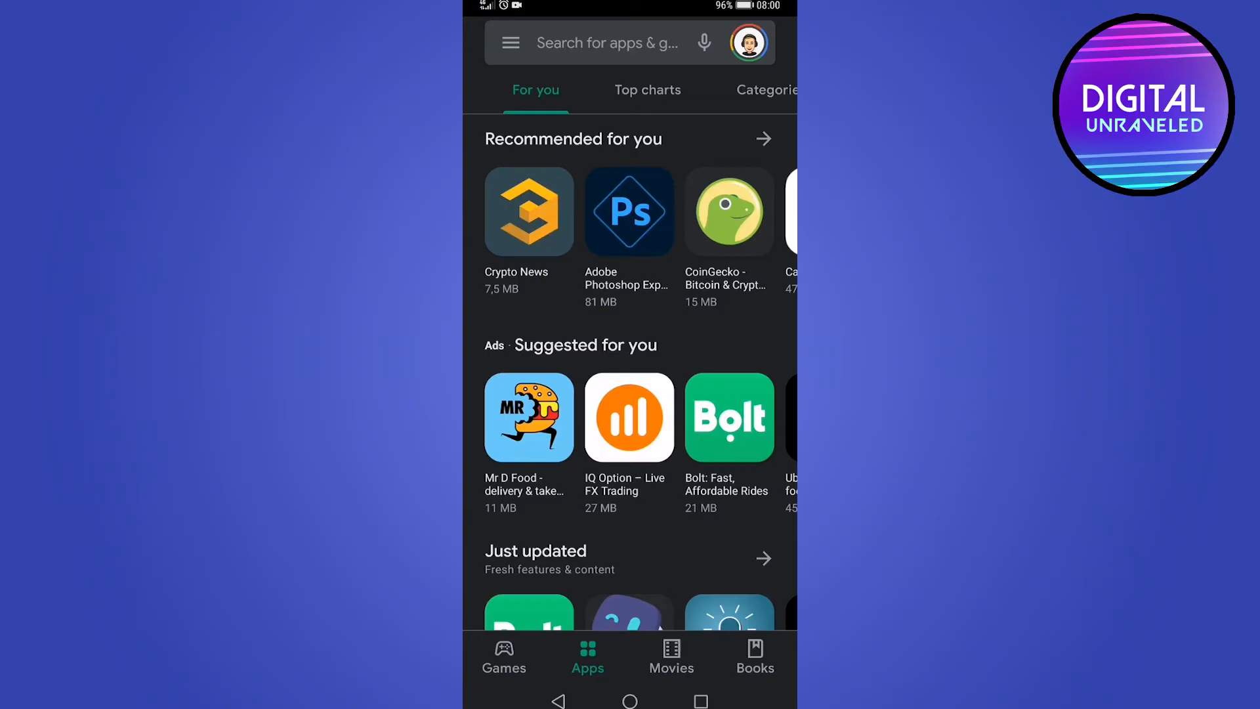
click(607, 43)
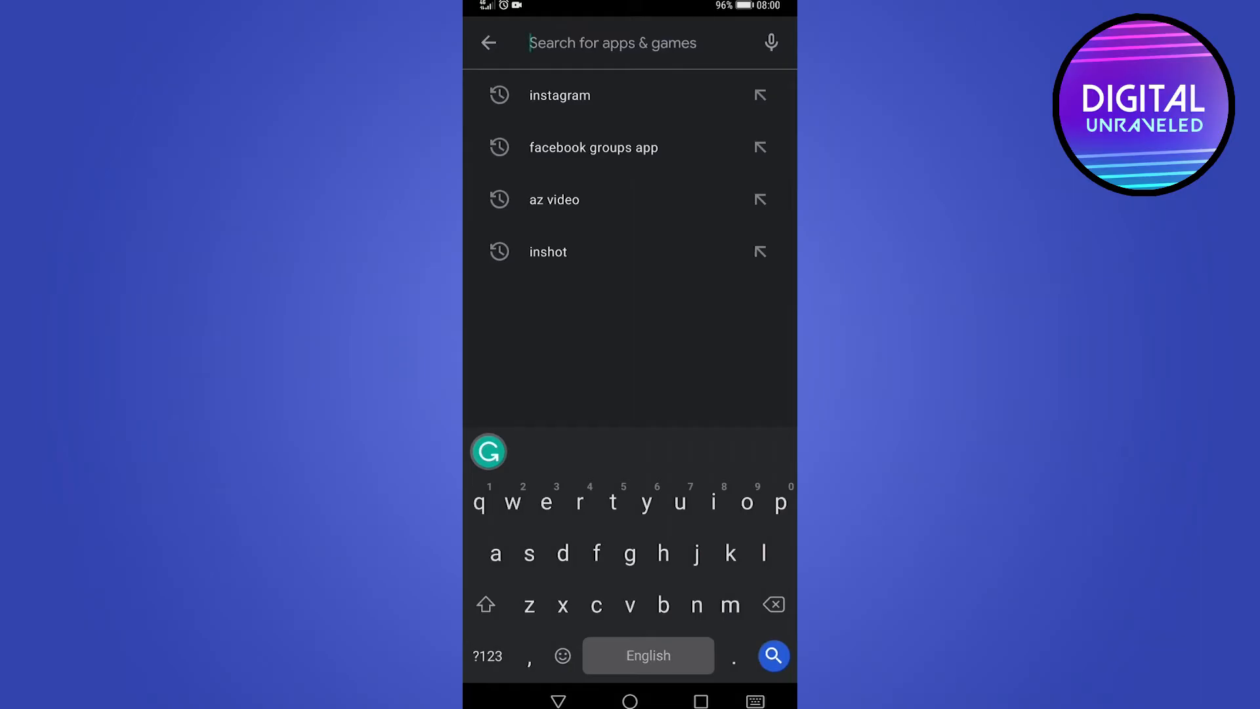
click(560, 95)
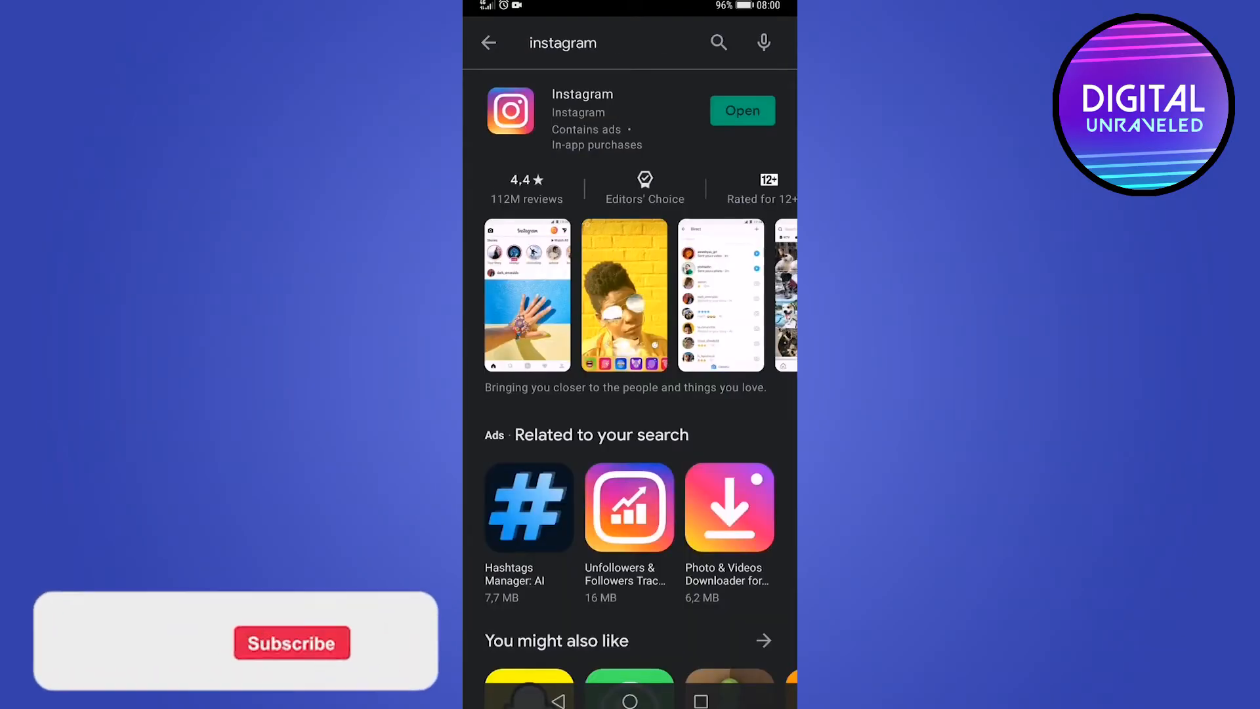
click(741, 110)
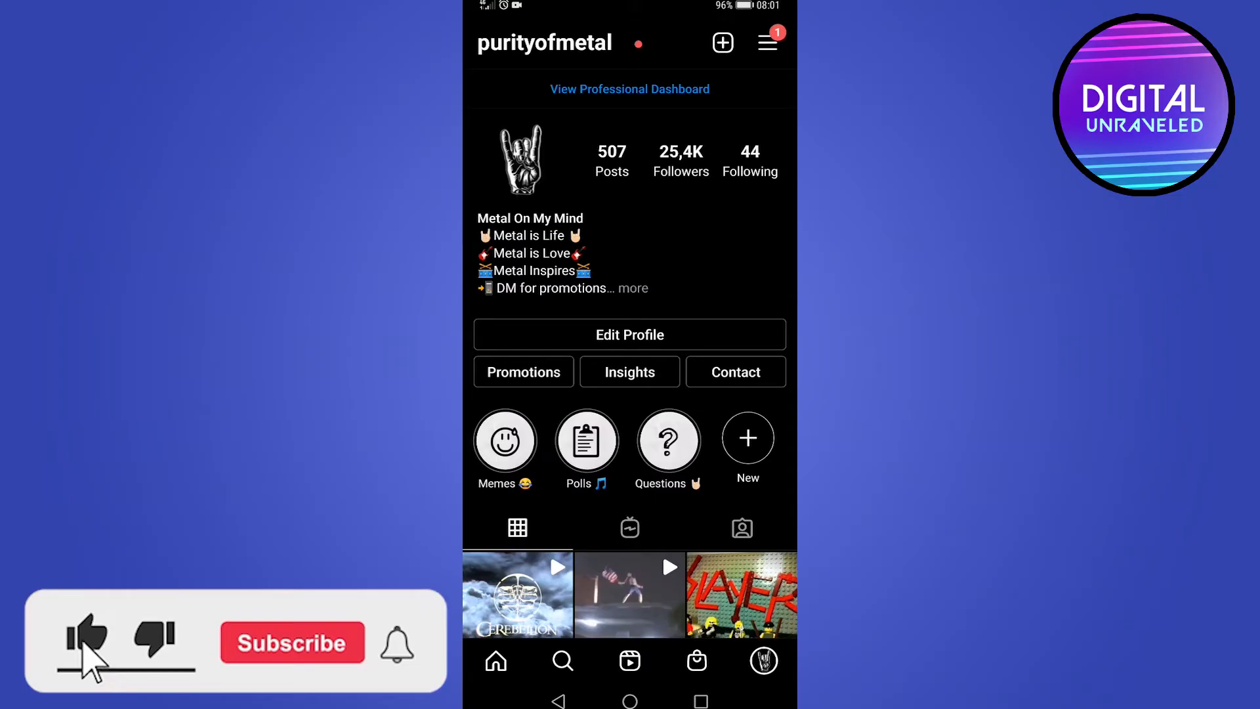
click(292, 642)
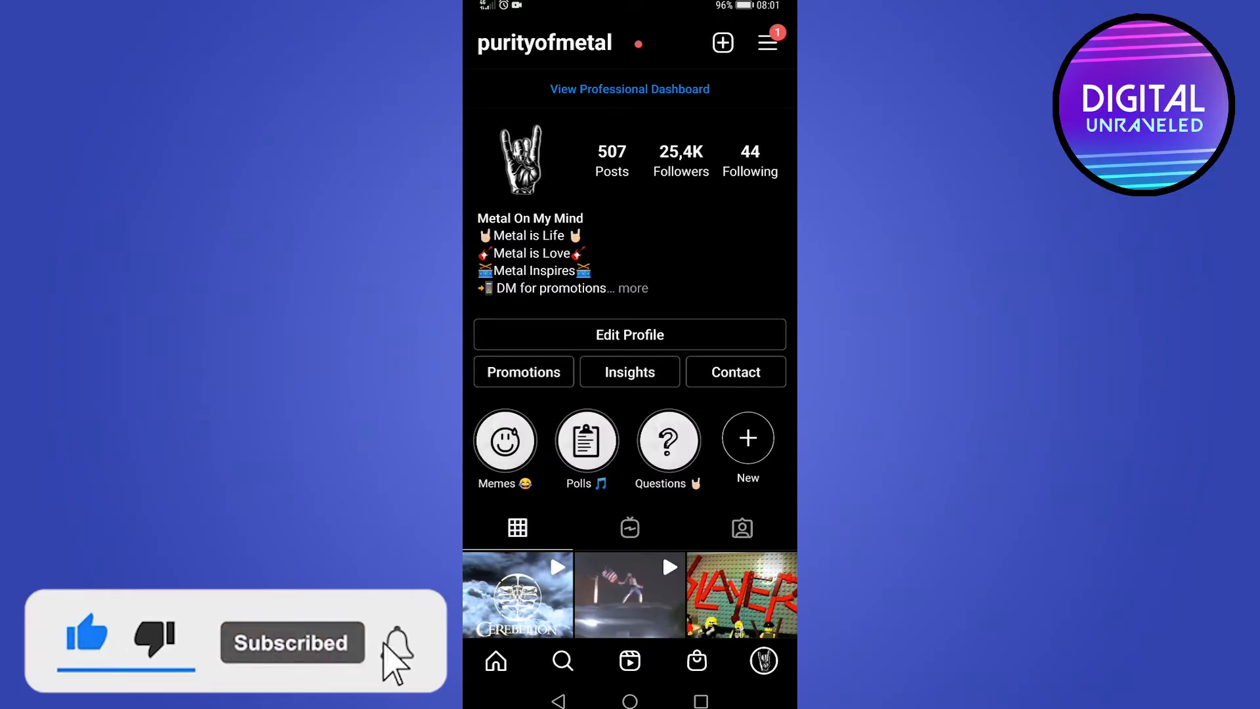
click(395, 642)
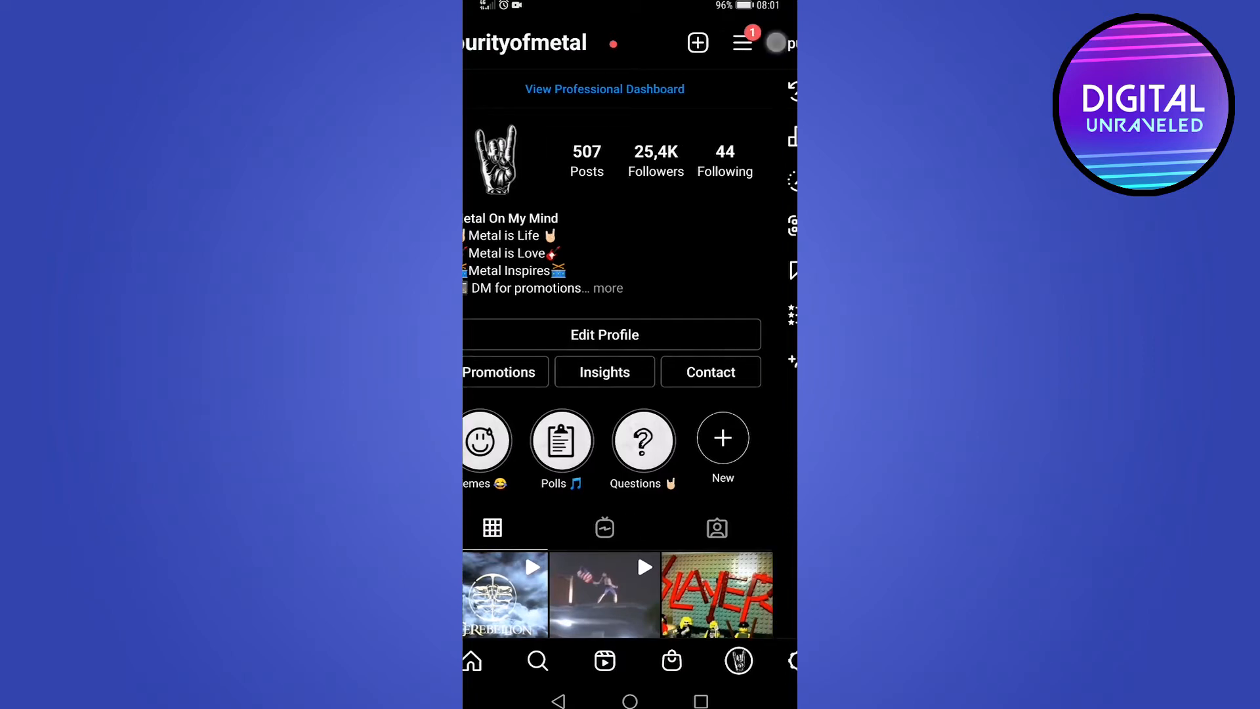
Go from the profile side menu into Settings and open Accounts Center under Facebook
click(741, 42)
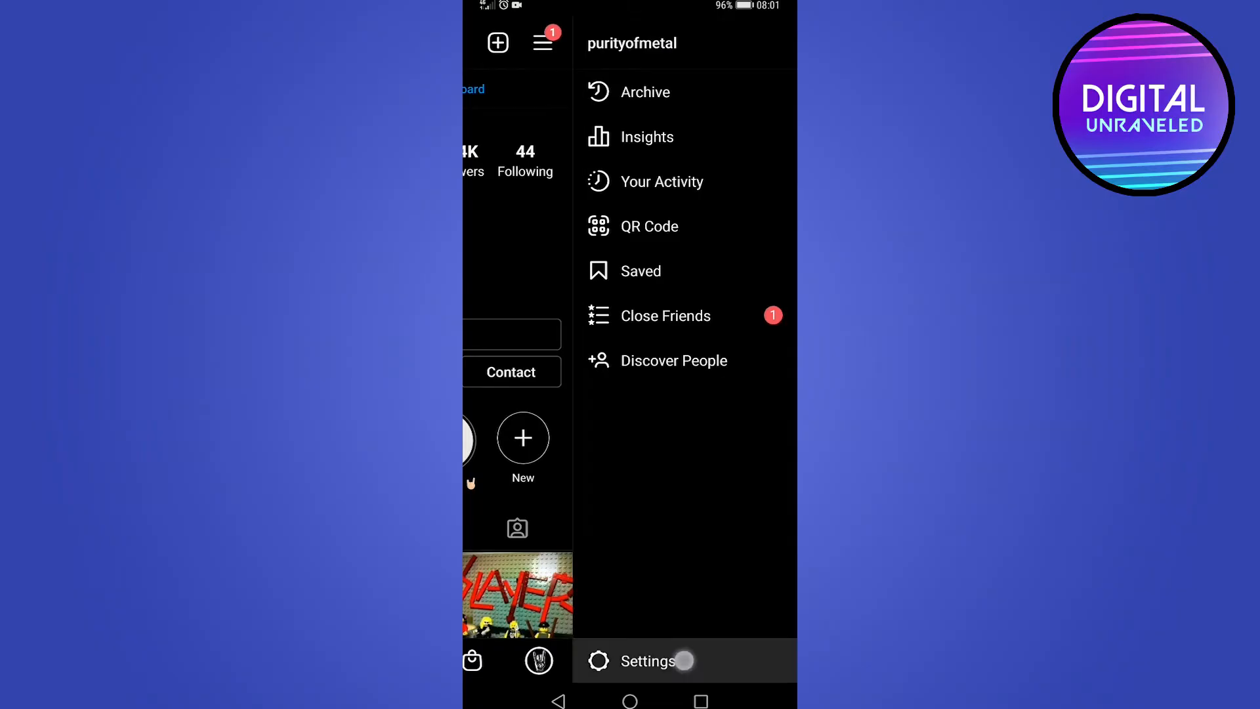
click(648, 661)
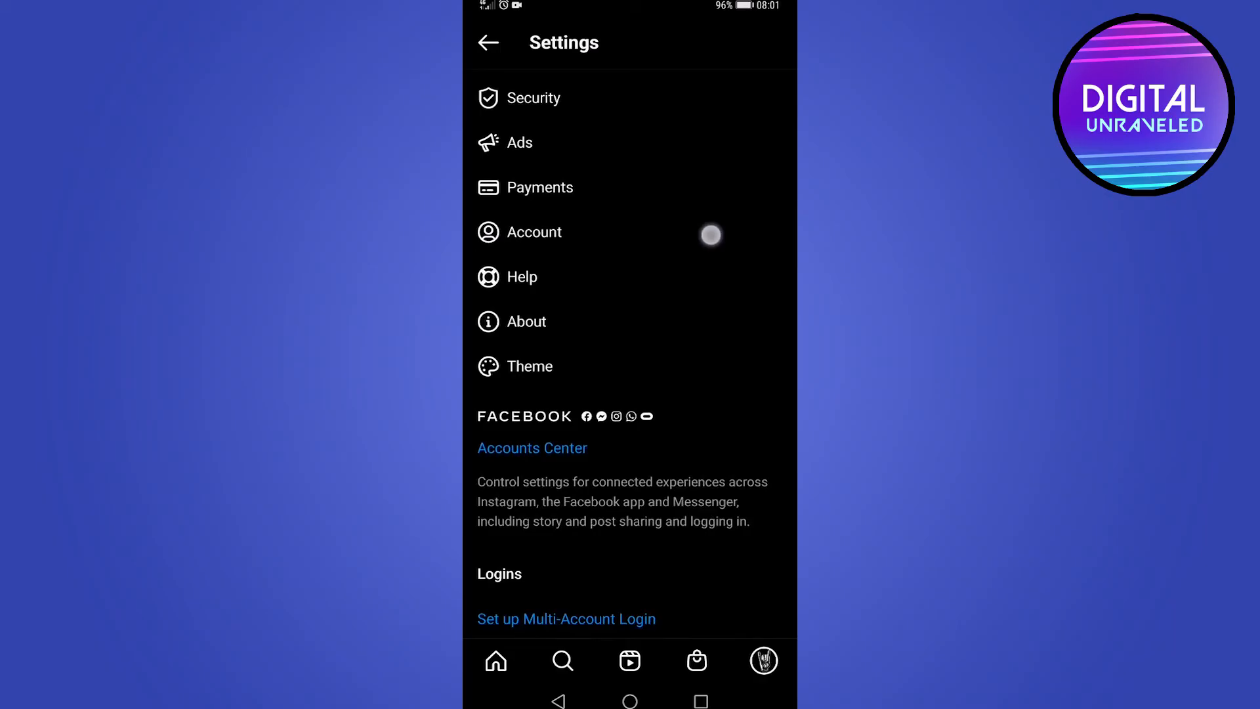
scroll(down, 3)
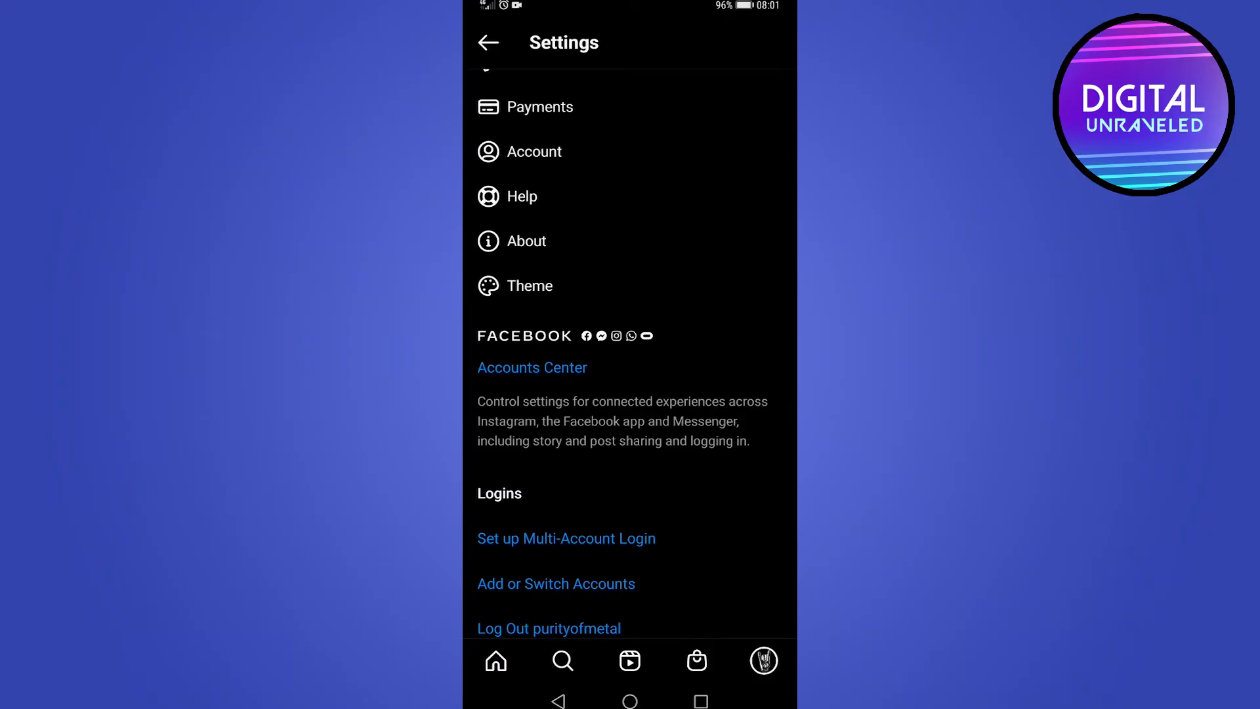
click(531, 368)
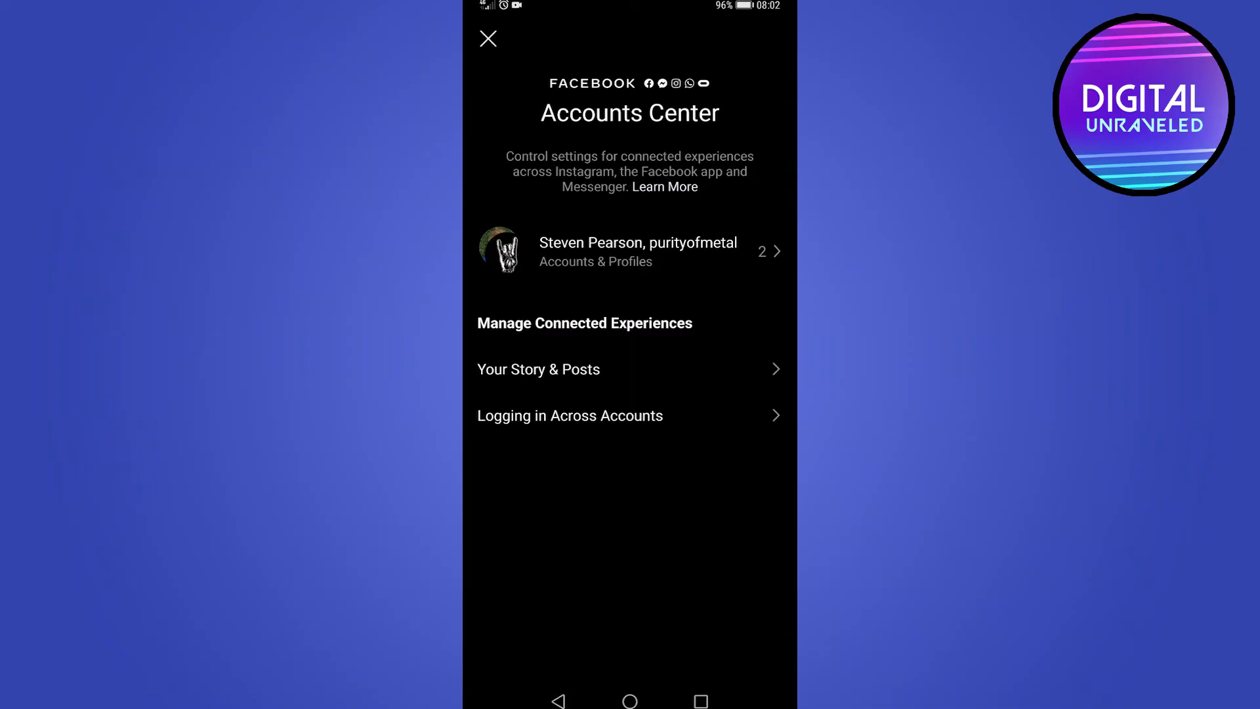
View the linked Facebook account under Accounts & Profiles, then close Accounts Center
click(638, 251)
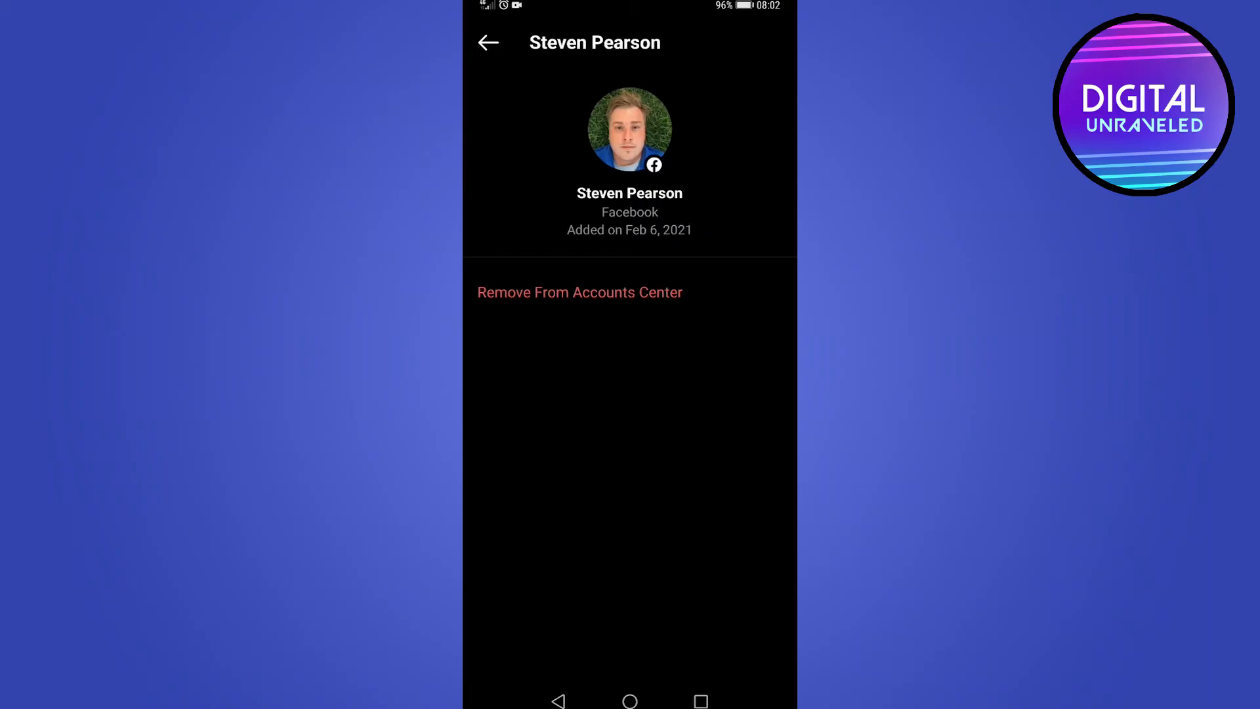
click(488, 42)
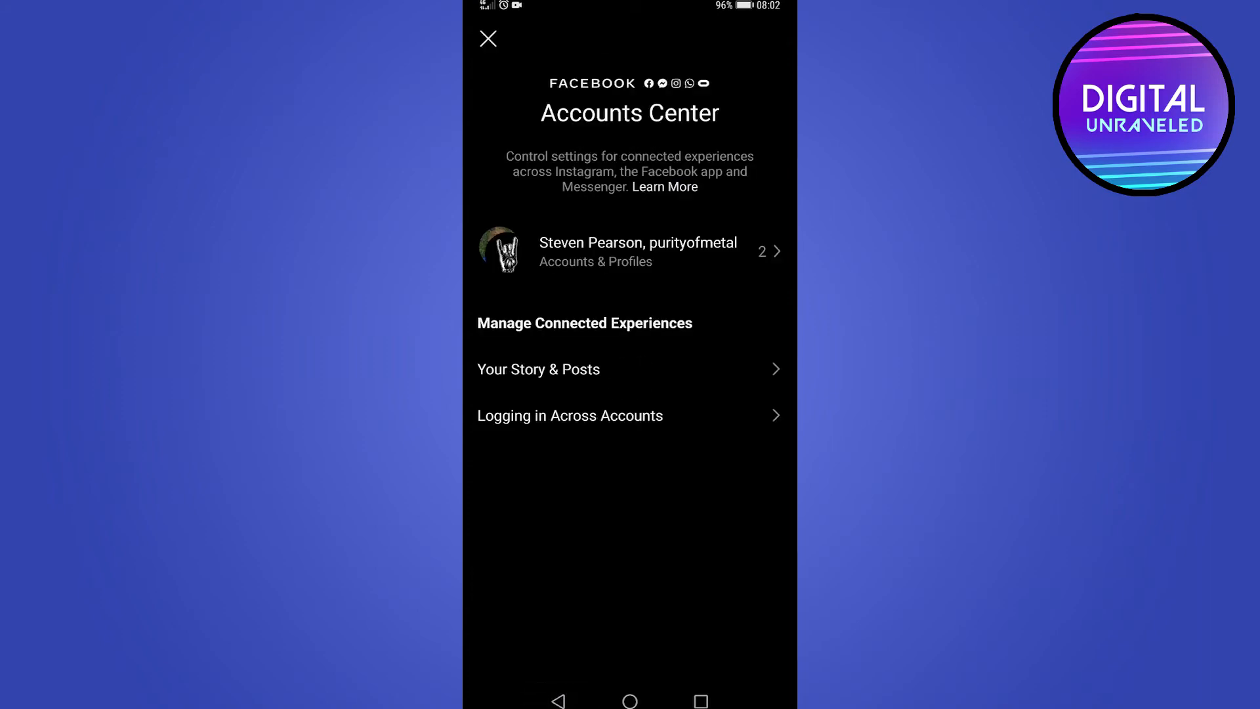
click(487, 39)
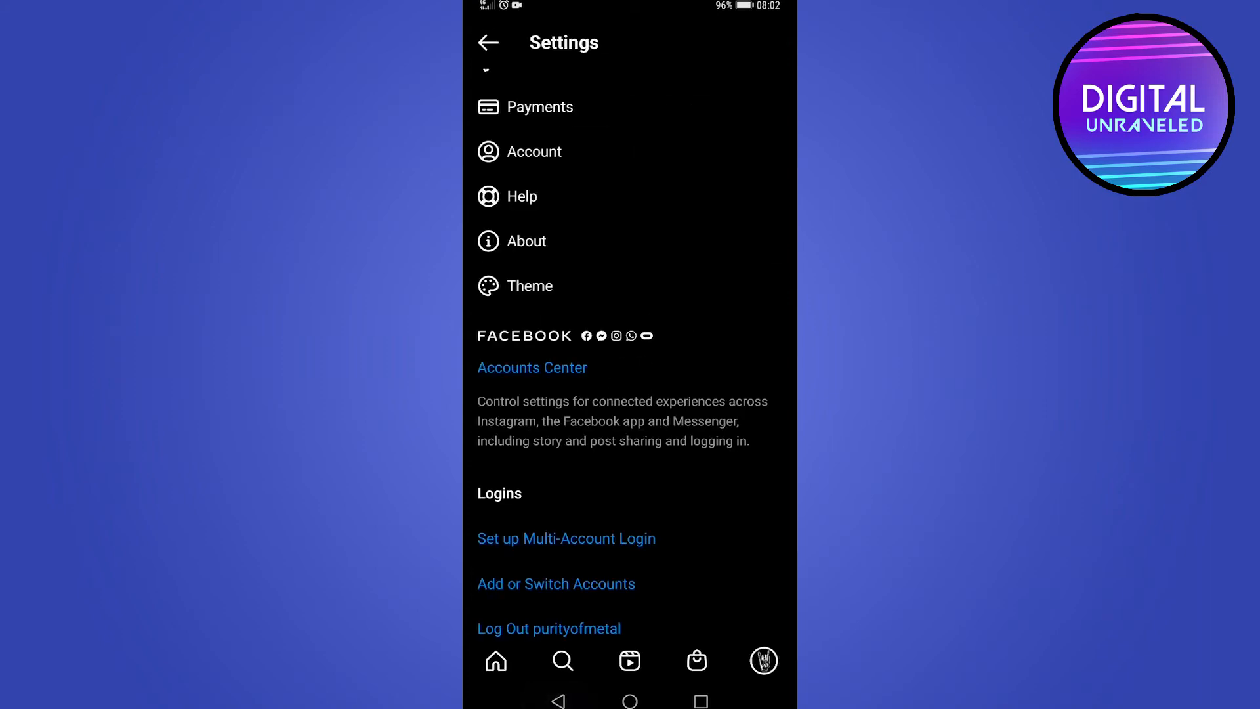
Back out of Instagram's settings to leave the app
click(488, 42)
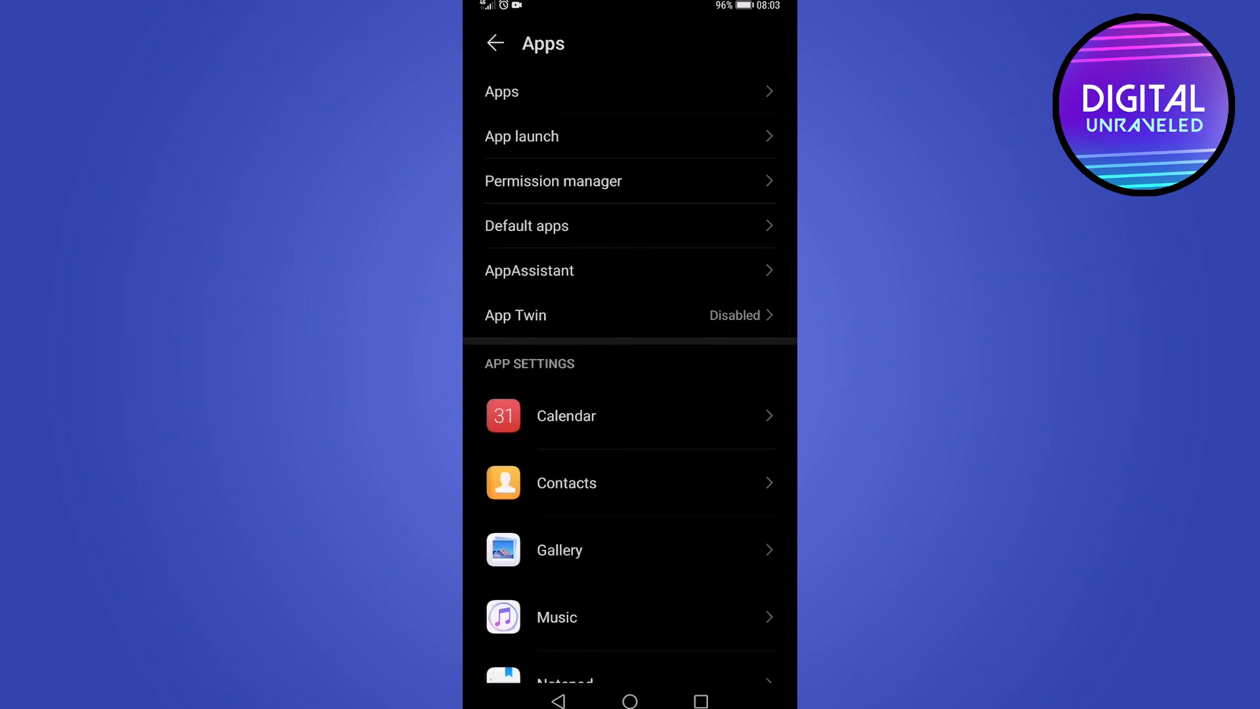
Search all installed apps for 'inst' and open Instagram's app details
click(502, 90)
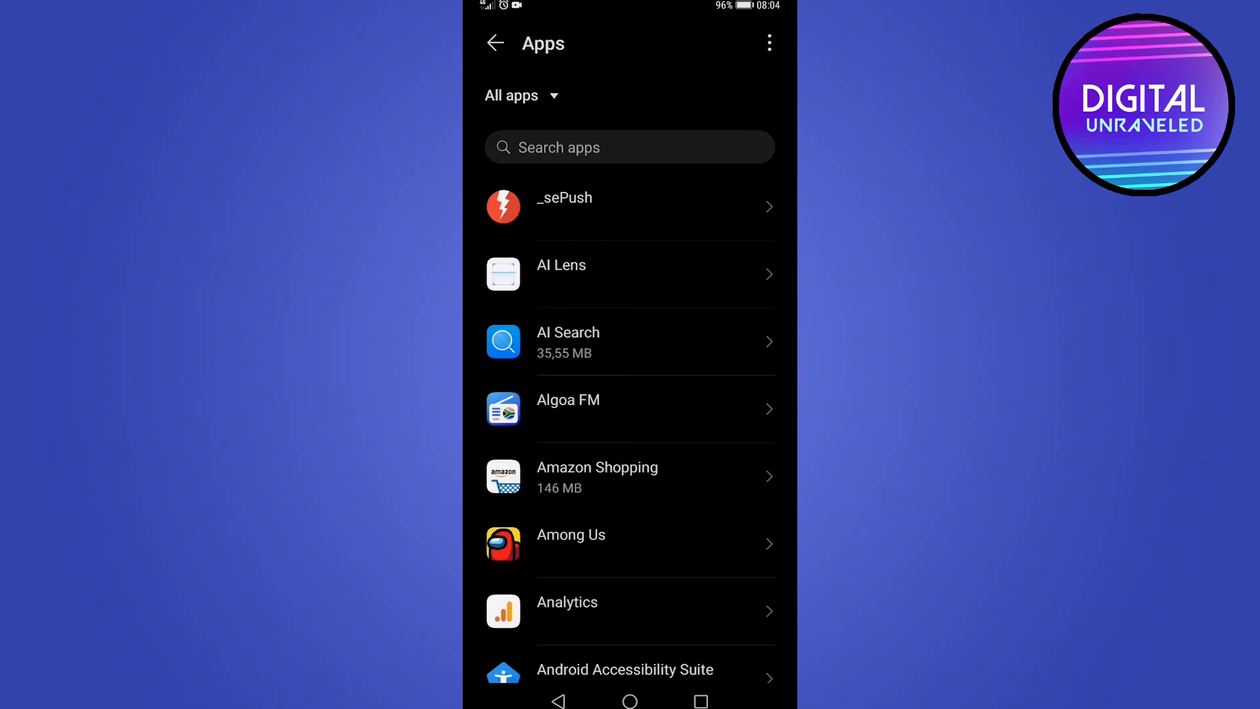
click(630, 147)
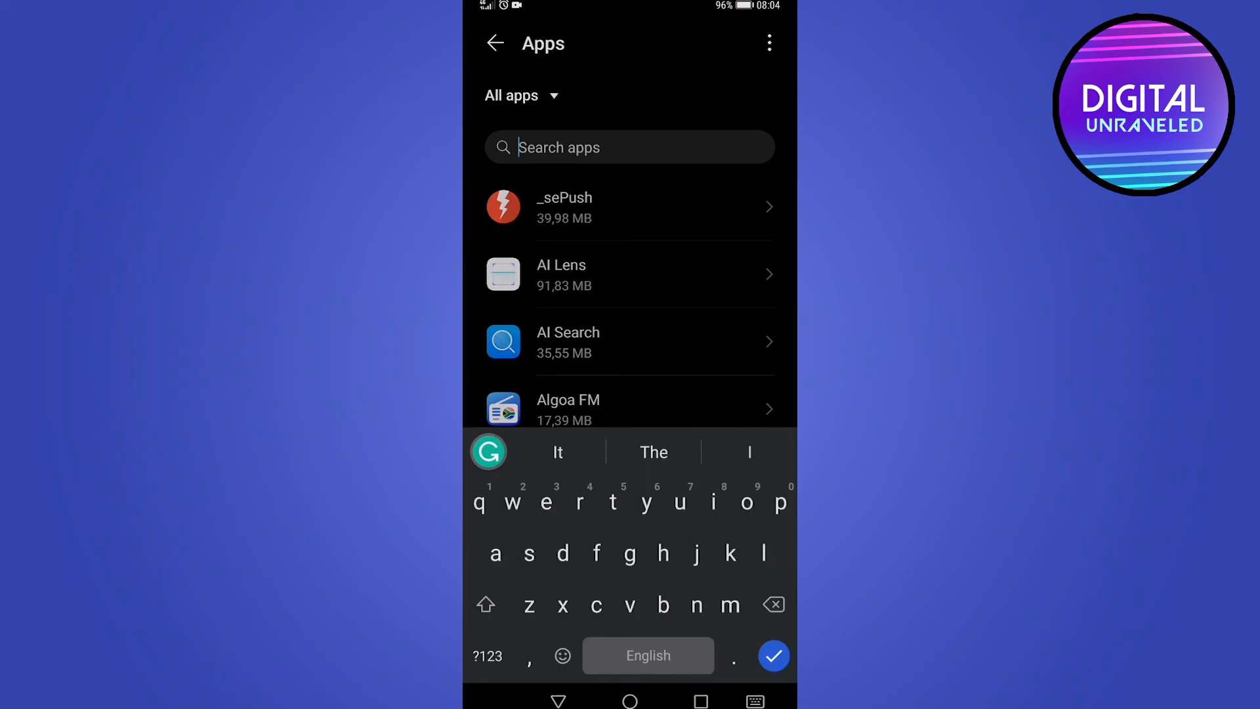
text(inst)
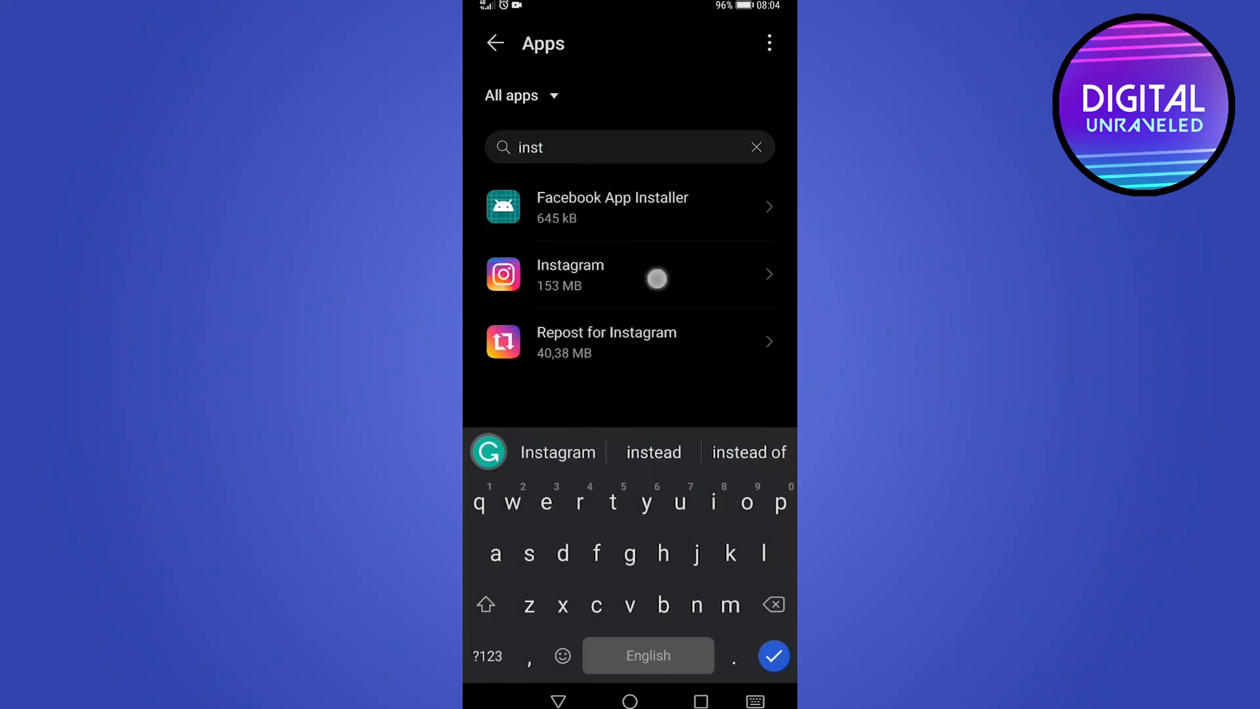
click(629, 275)
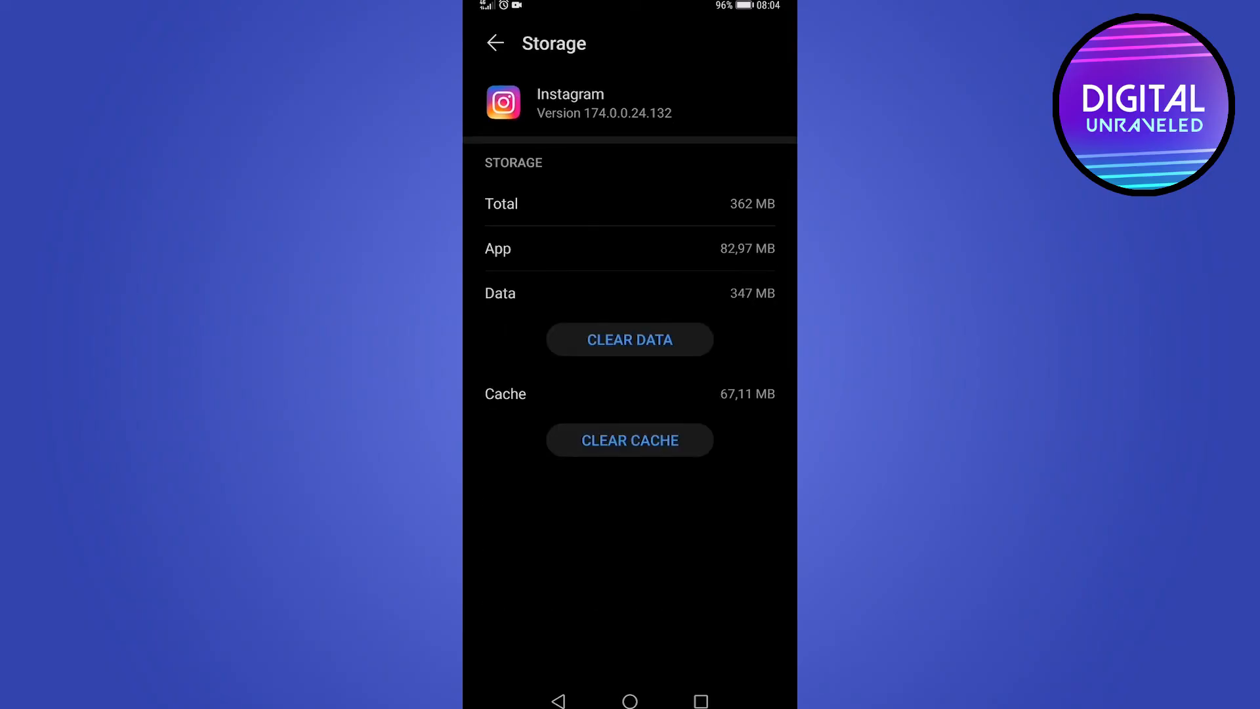
Clear Instagram's 67,11 MB cache so it reads 0 B
click(630, 440)
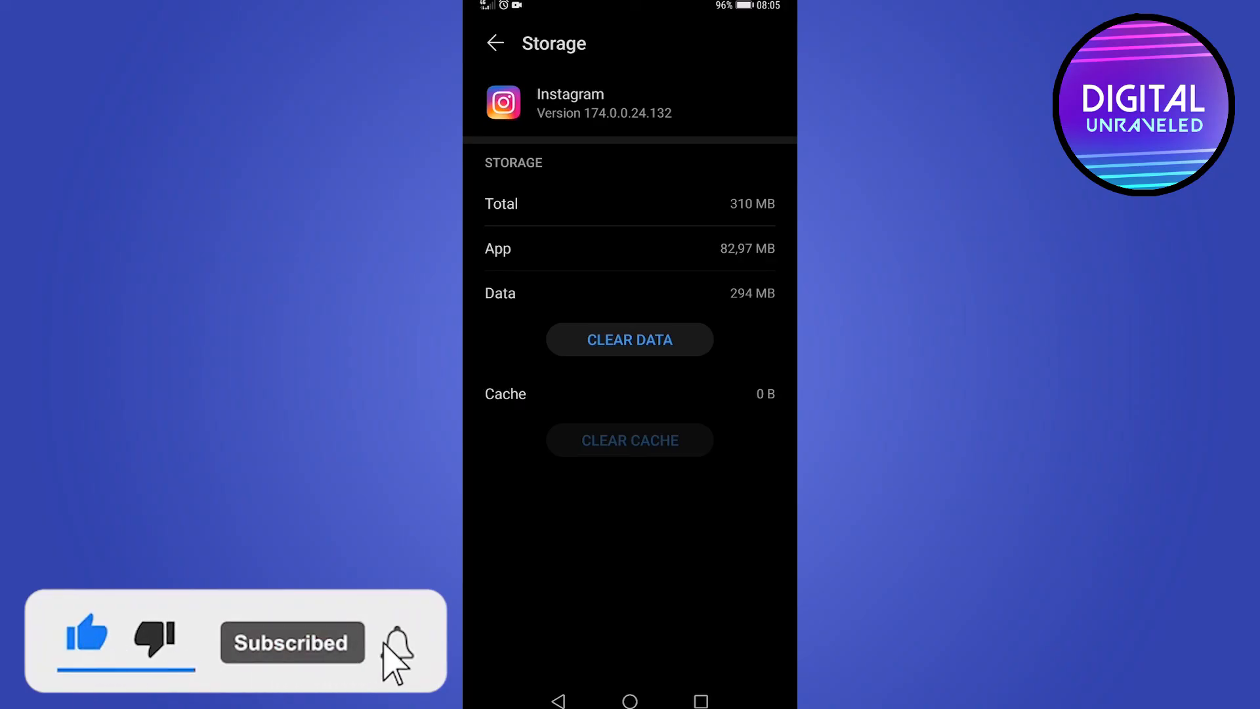
click(395, 642)
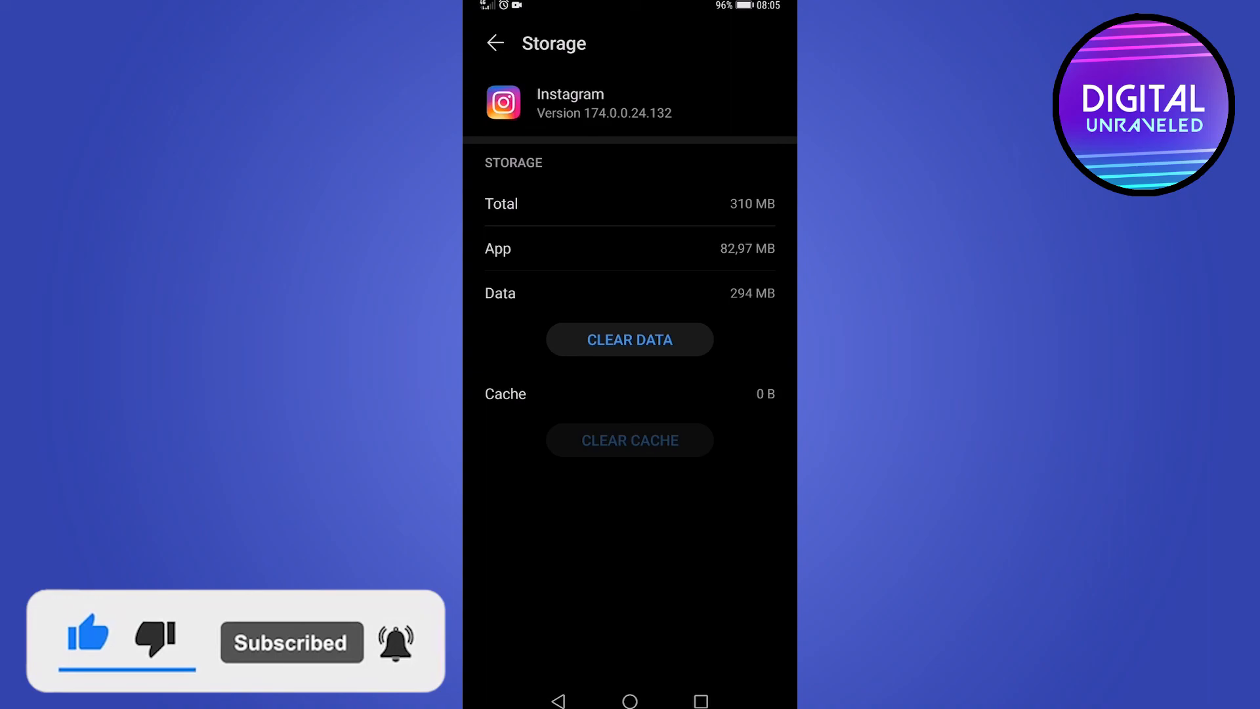